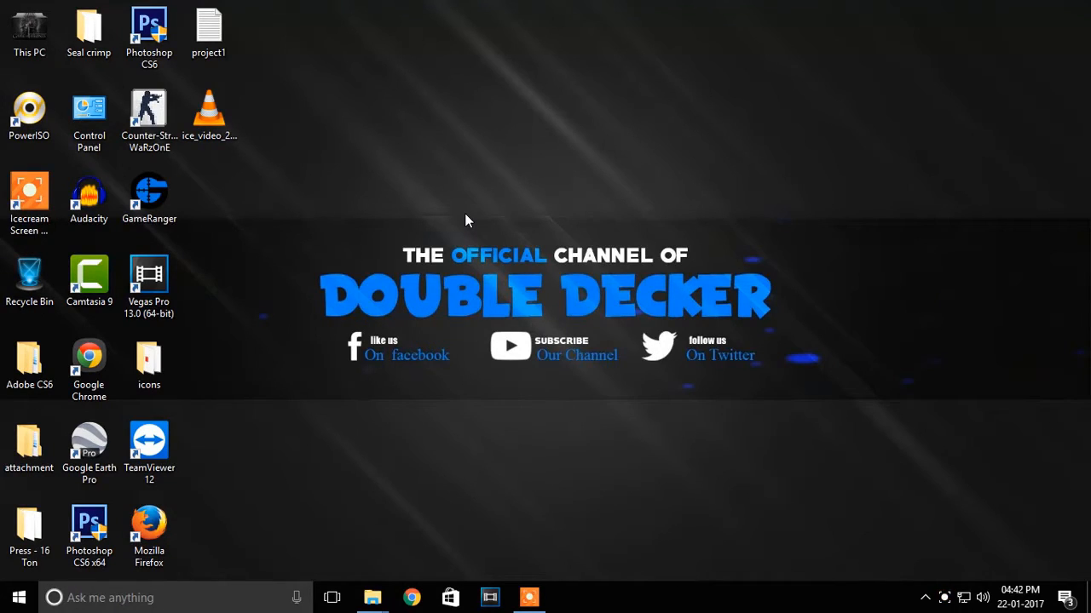
Step: Create a new text document on the desktop from the New menu
{"action": "right_click", "coordinate": [467, 220]}
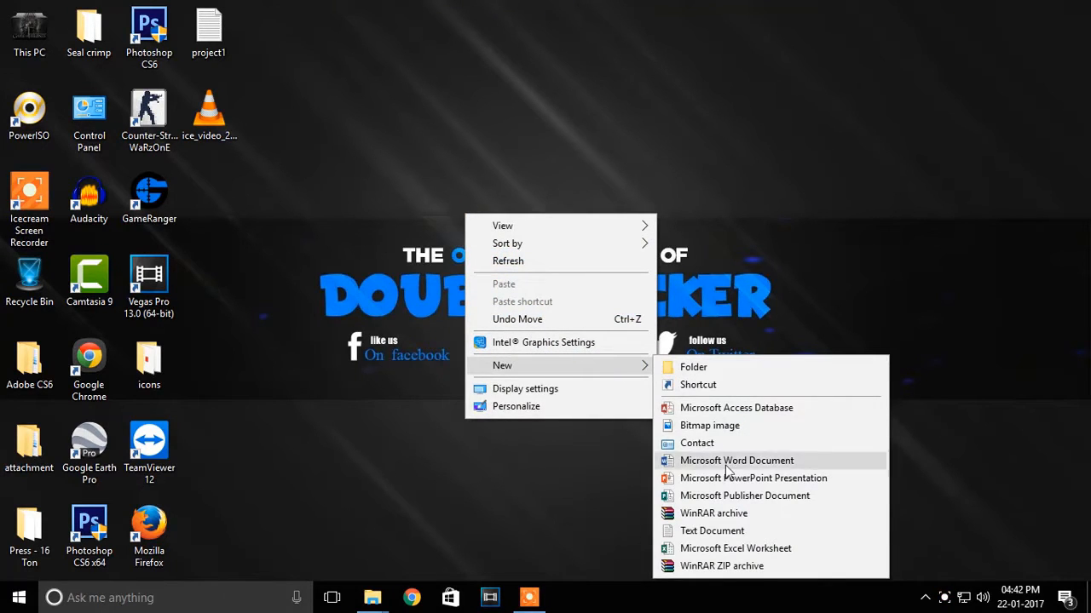
{"action": "left_click", "coordinate": [713, 531]}
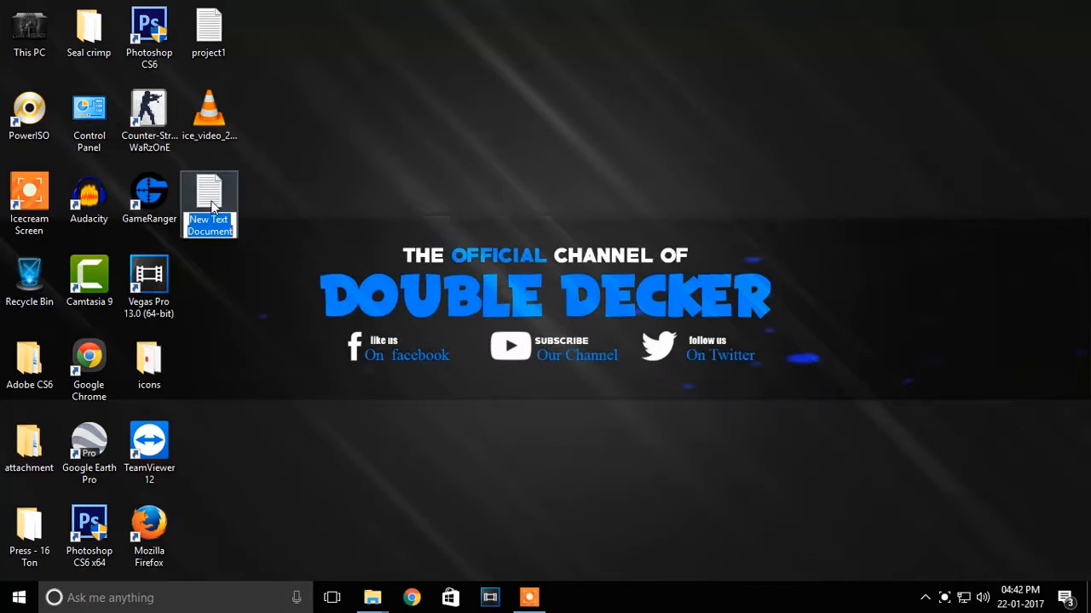
Step: Paste the sapi.spvoice script and enter the message 'Welcome you to the official channel of double decker'
{"action": "double_click", "coordinate": [208, 196]}
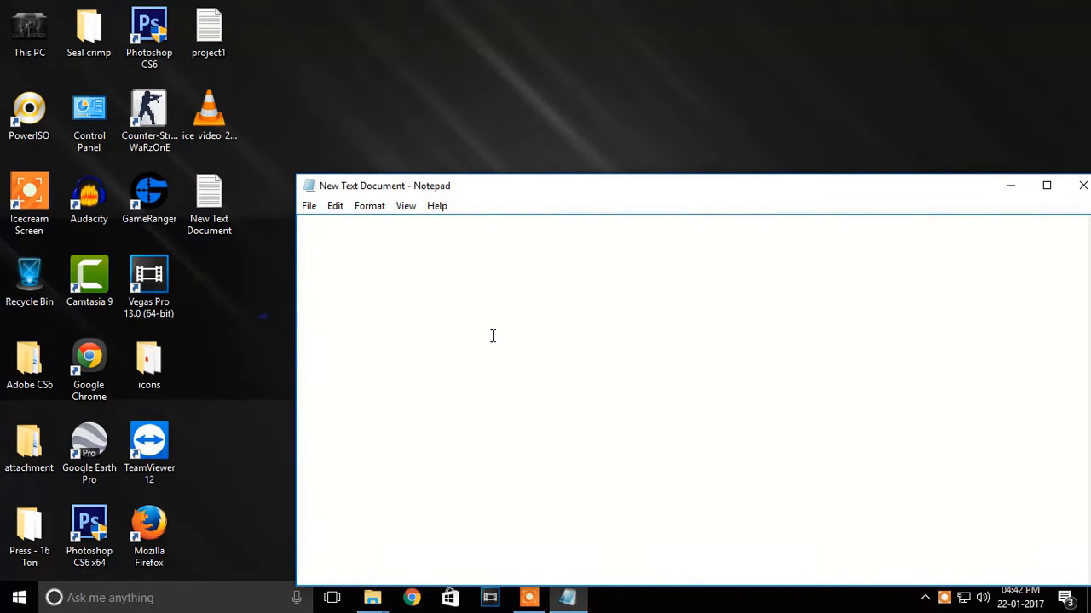
{"action": "key", "text": "ctrl+v"}
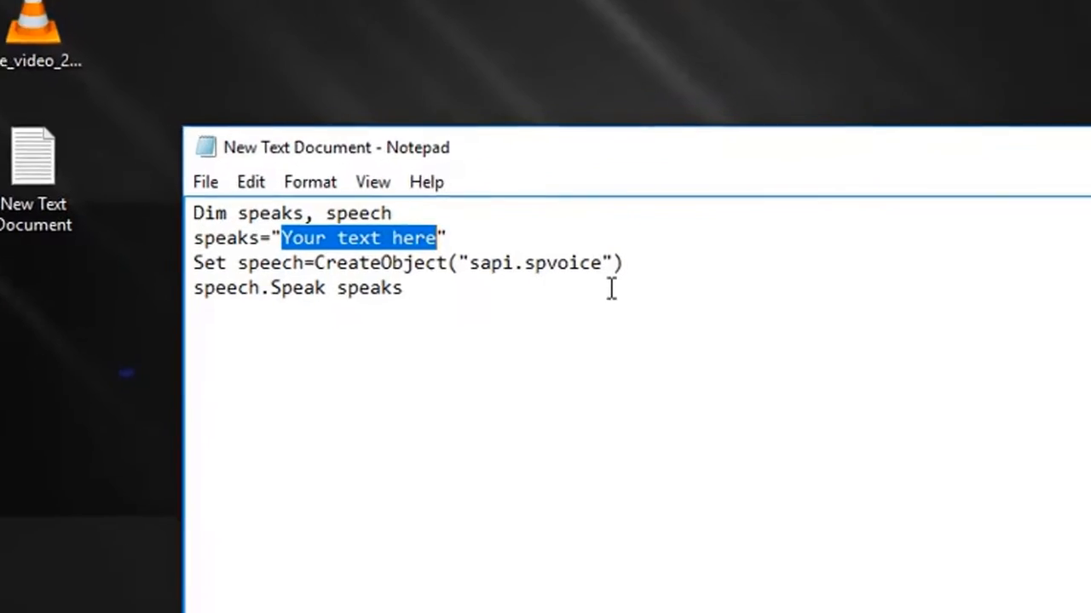
{"action": "type", "text": "Welcome you to the"}
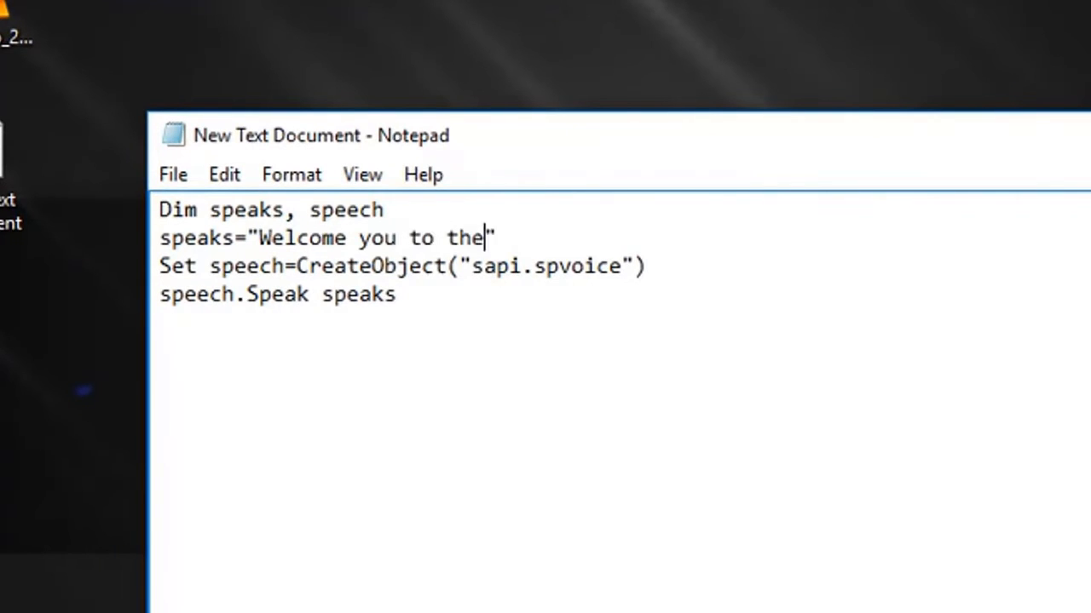
{"action": "type", "text": "official channel of double decker"}
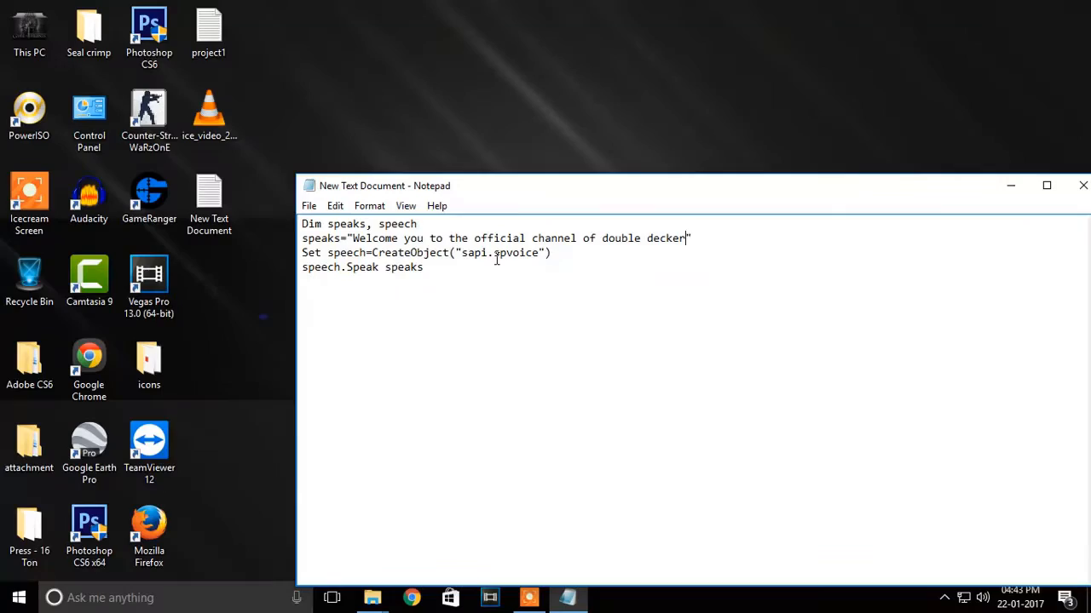
Step: Save the script on the desktop as narrate.vbs via Save As
{"action": "left_click", "coordinate": [309, 205]}
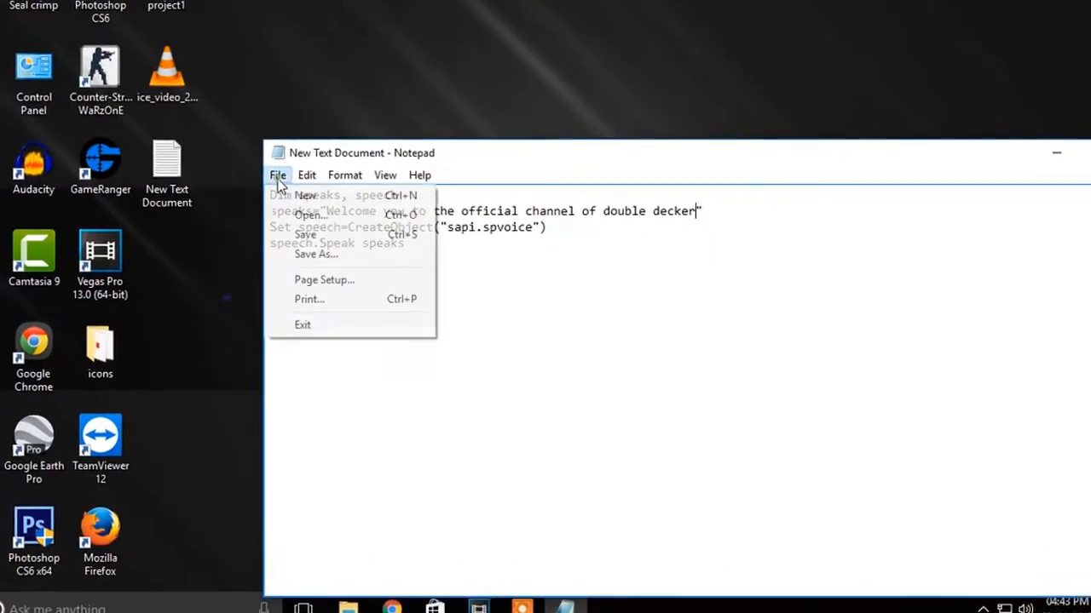
{"action": "left_click", "coordinate": [317, 253]}
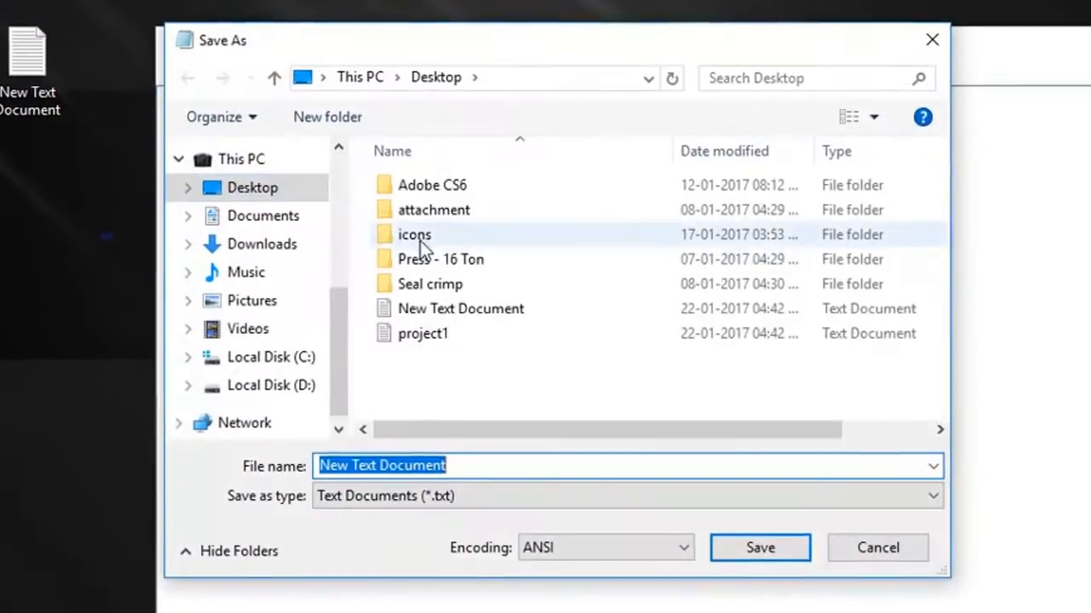
{"action": "type", "text": "nar"}
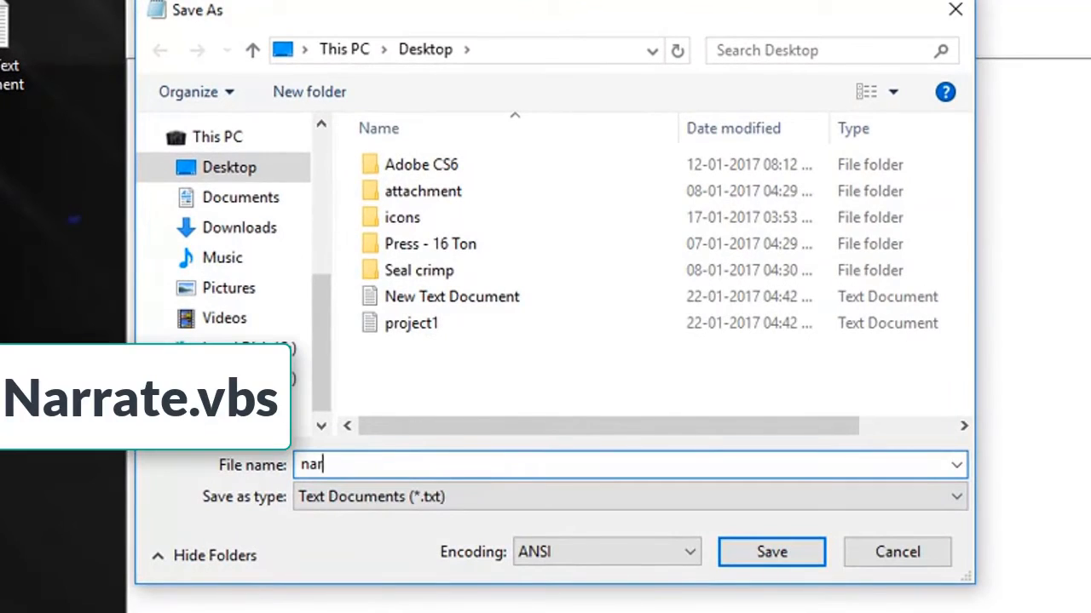
{"action": "type", "text": "rate."}
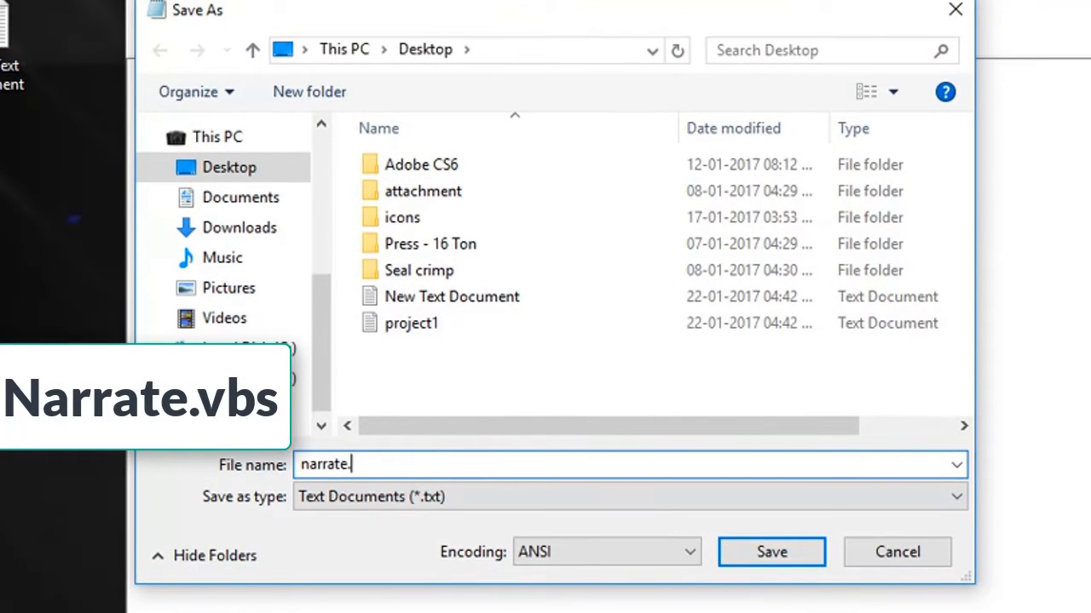
{"action": "type", "text": "vbs"}
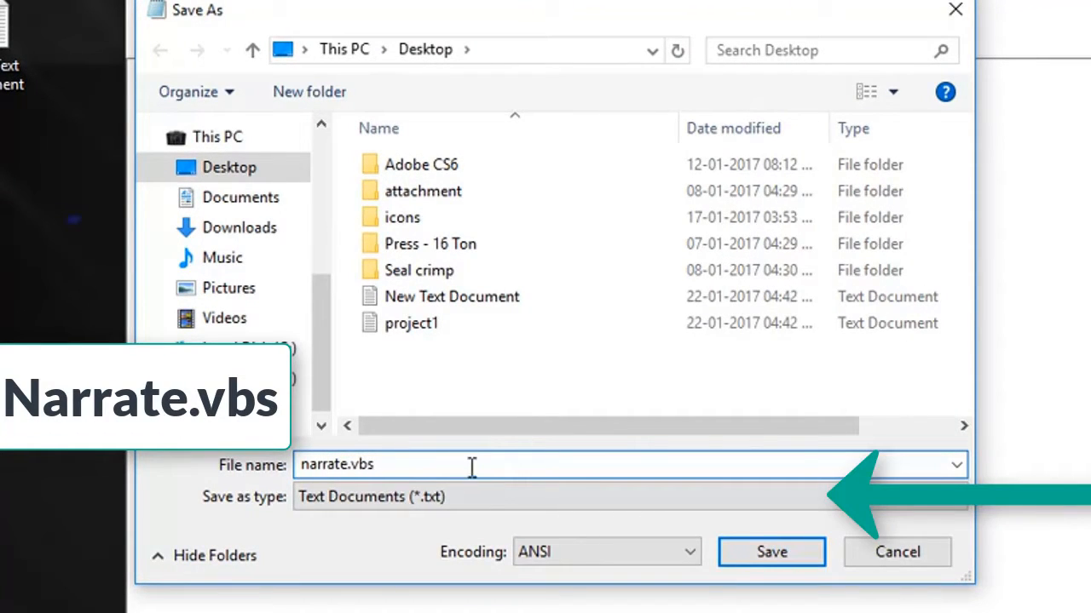
{"action": "left_click", "coordinate": [629, 498]}
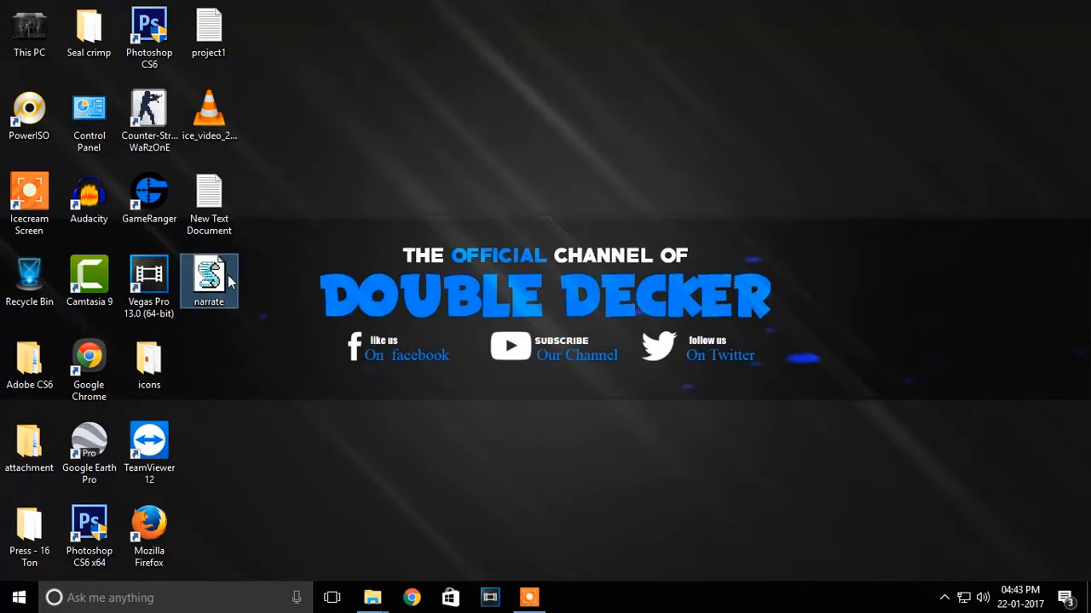
{"action": "mouse_move", "coordinate": [208, 276]}
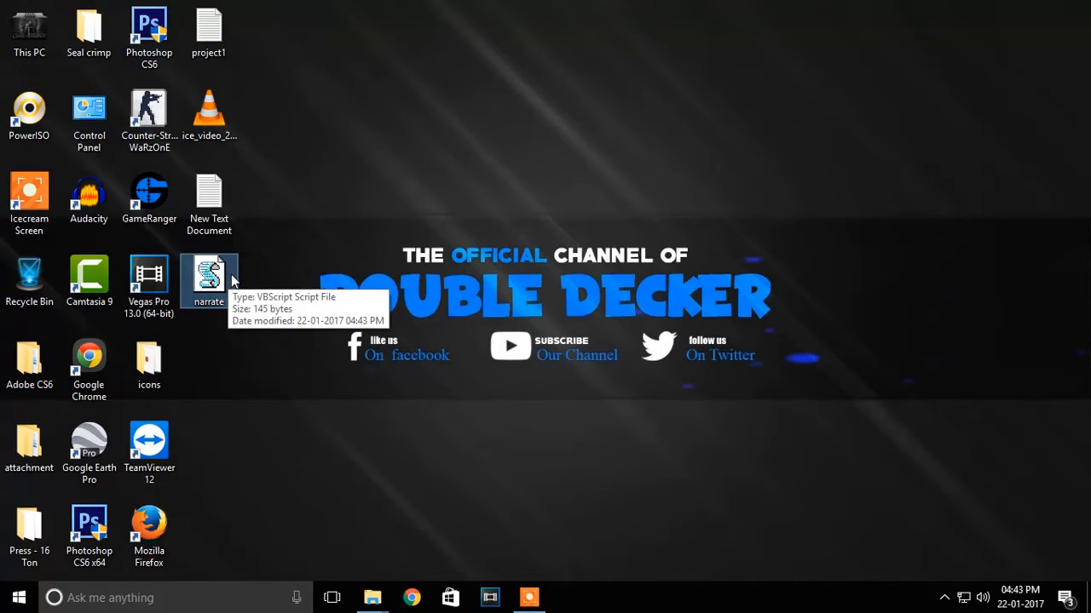
{"action": "mouse_move", "coordinate": [259, 296]}
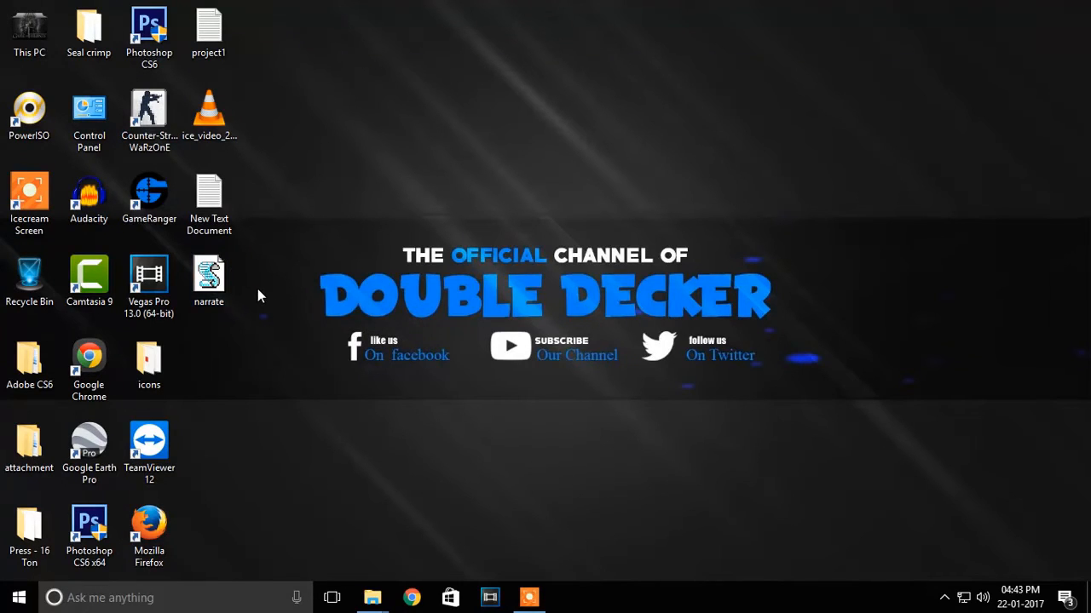
{"action": "mouse_move", "coordinate": [259, 443]}
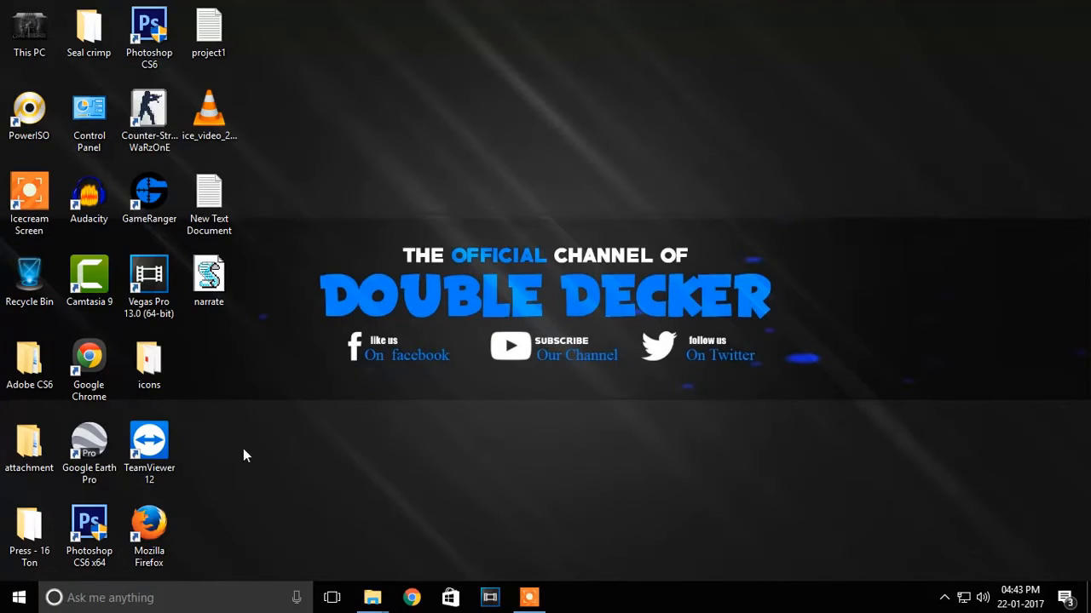
{"action": "mouse_move", "coordinate": [304, 450]}
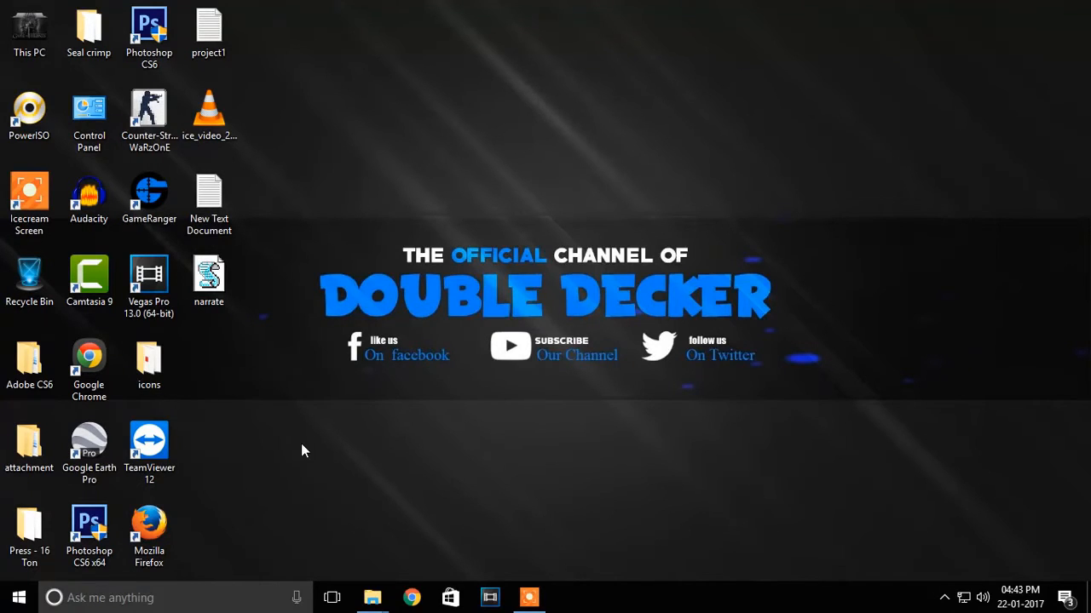
{"action": "mouse_move", "coordinate": [256, 446]}
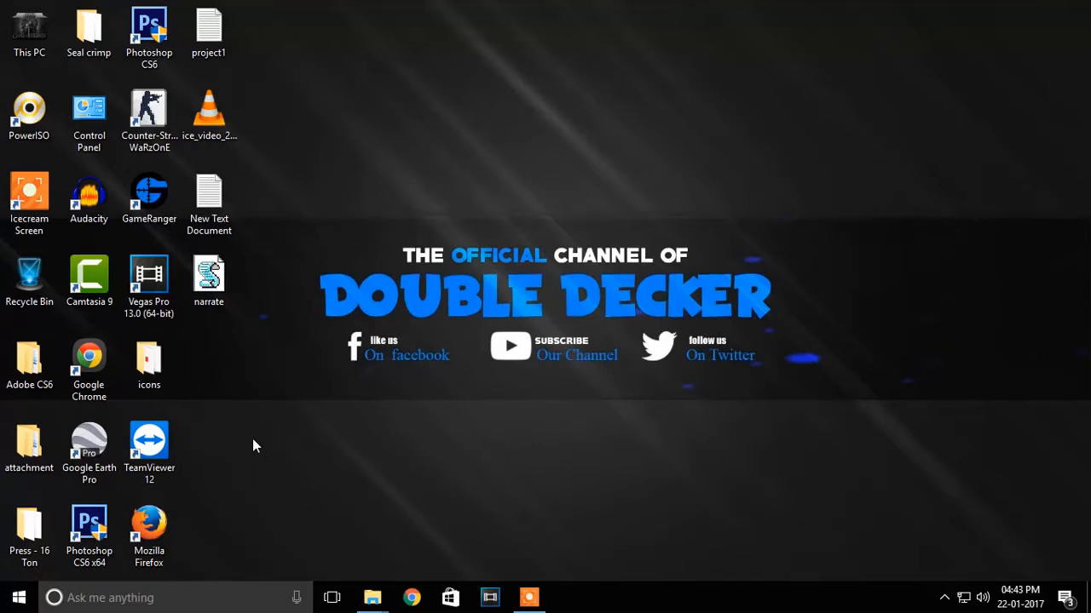
{"action": "mouse_move", "coordinate": [305, 450]}
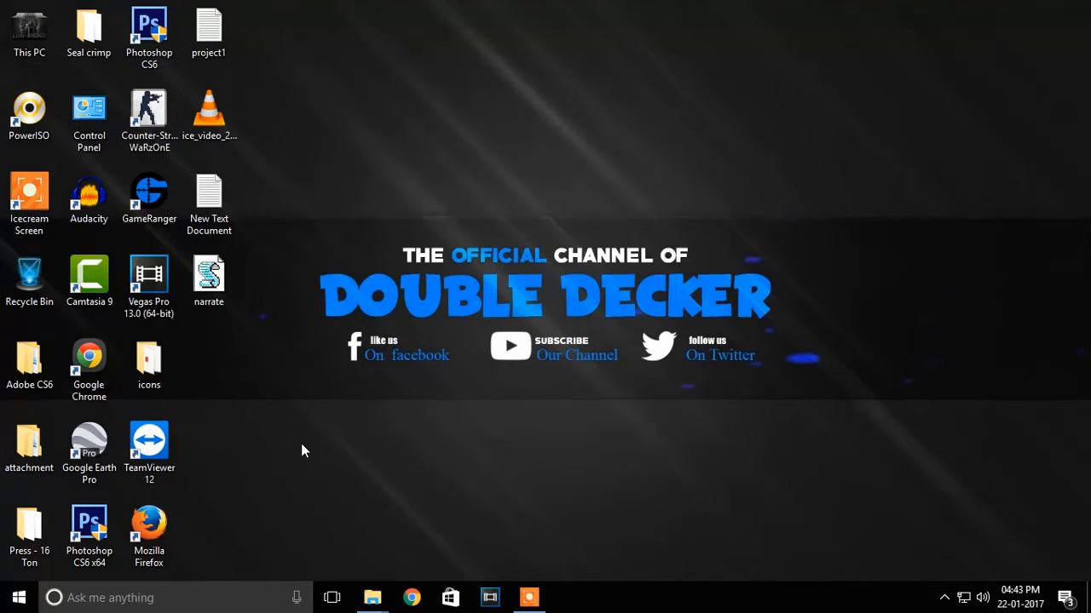
{"action": "mouse_move", "coordinate": [259, 443]}
{"action": "type", "text": "she"}
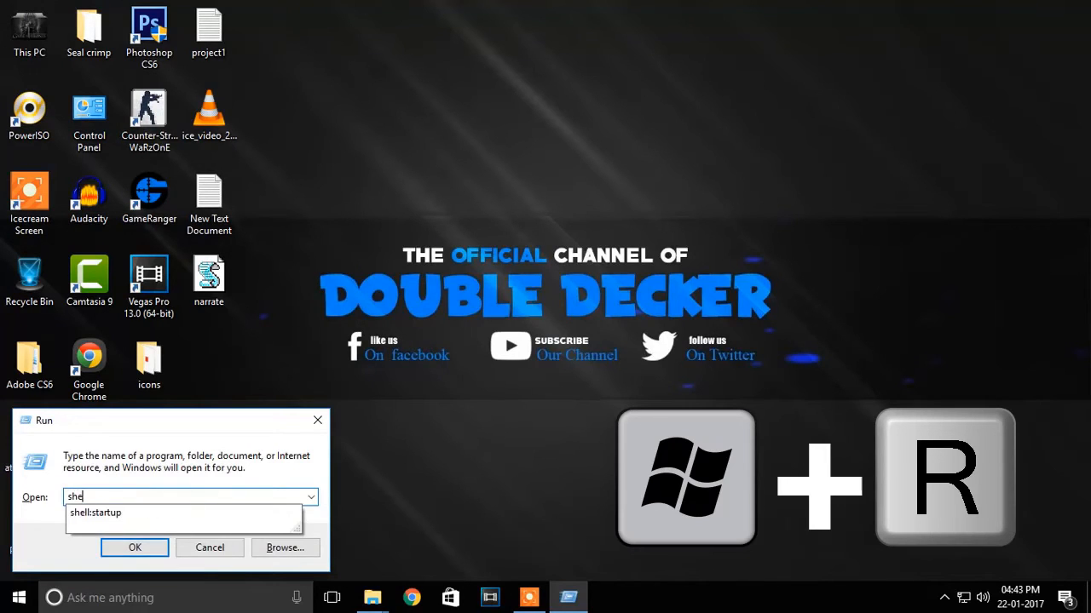
Step: Run shell:startup to reach the Startup folder and reveal the desktop beside it
{"action": "type", "text": "ll:startup"}
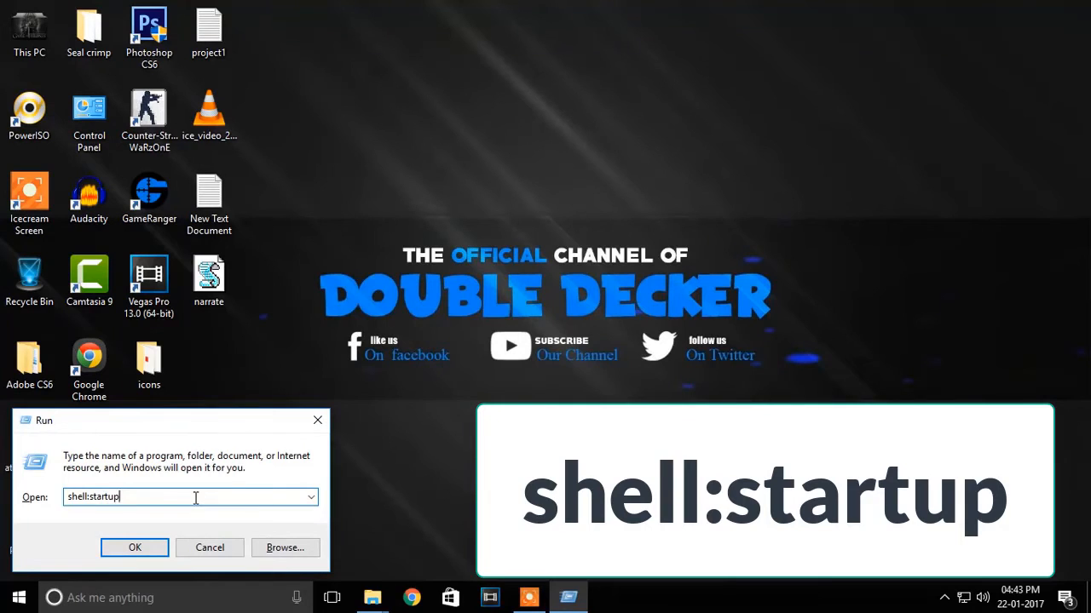
{"action": "left_click", "coordinate": [135, 549]}
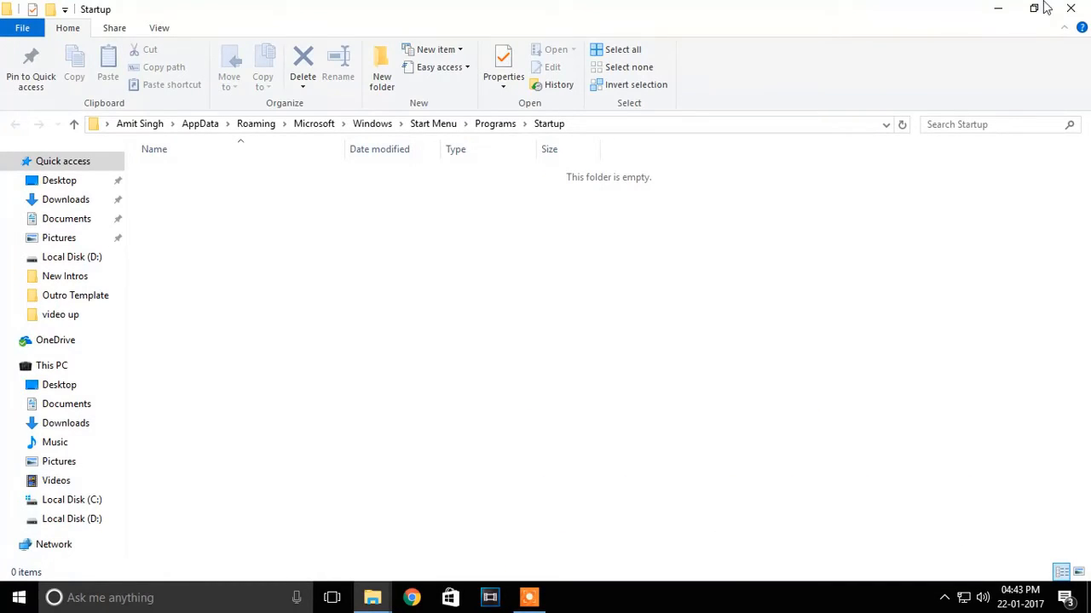
{"action": "left_click", "coordinate": [1032, 9]}
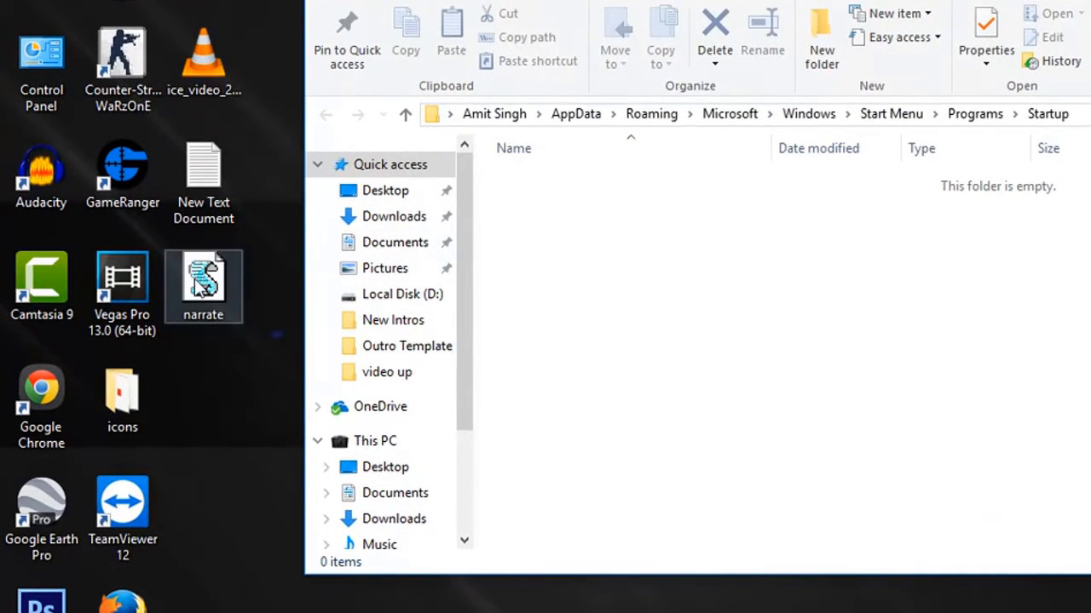
Step: Copy narrate.vbs from the desktop into the Startup folder and close the window
{"action": "right_click", "coordinate": [203, 286]}
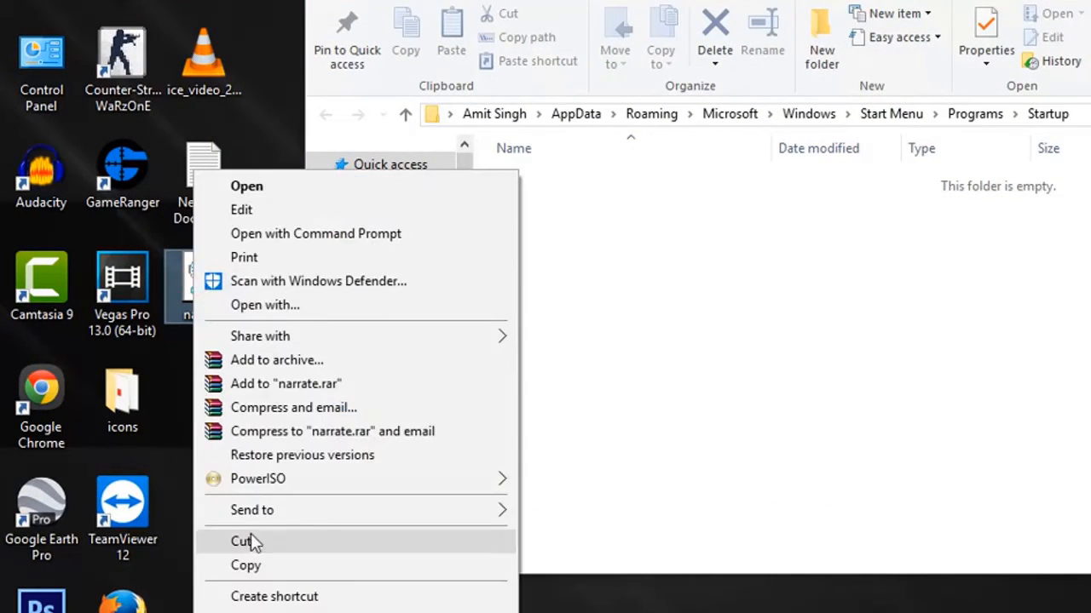
{"action": "right_click", "coordinate": [672, 232]}
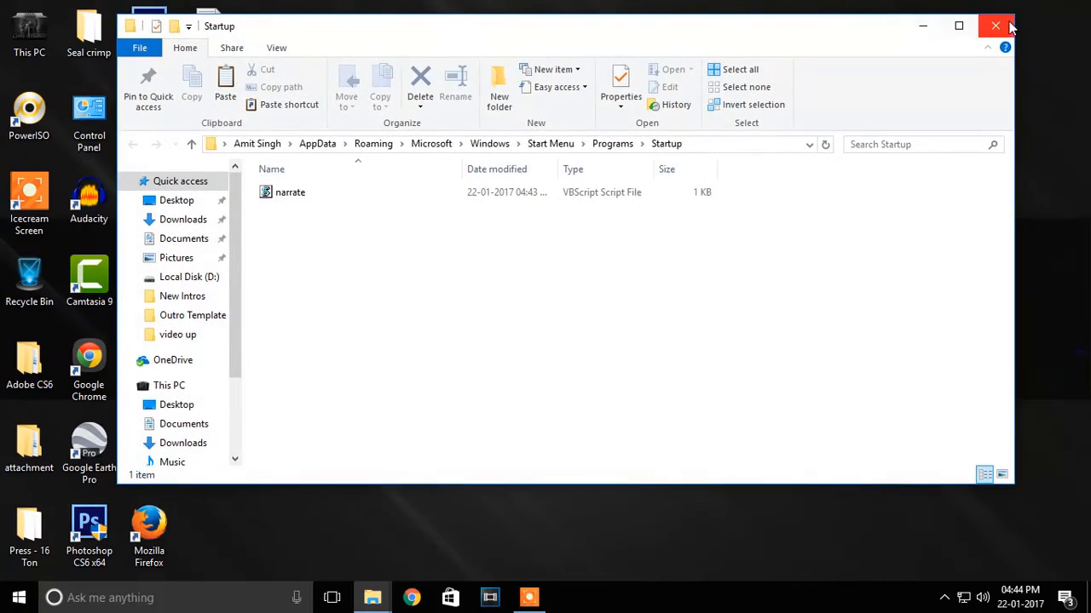
{"action": "left_click", "coordinate": [995, 25]}
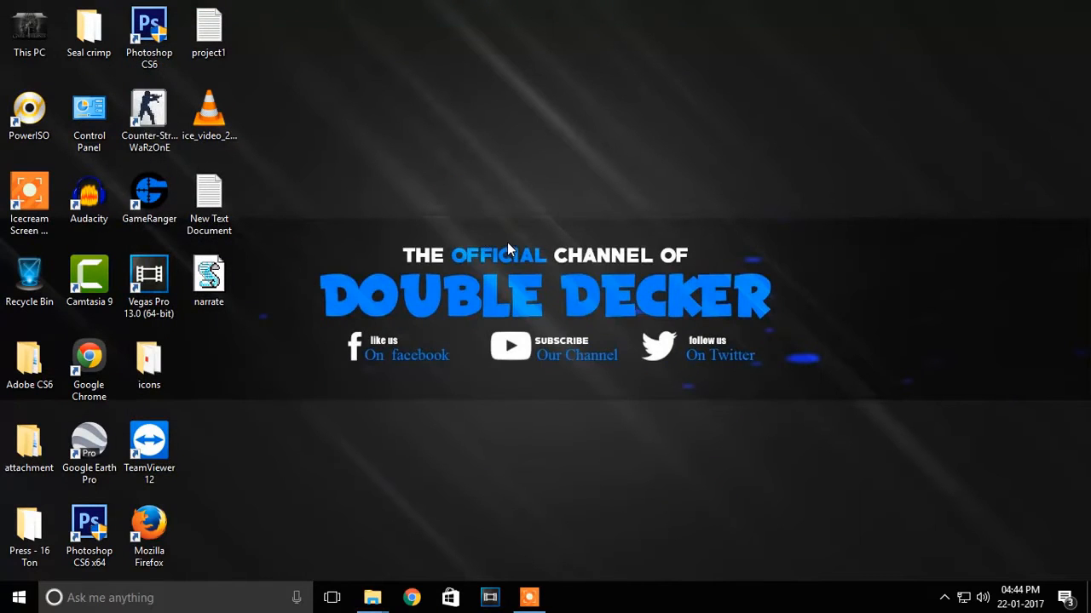
{"action": "mouse_move", "coordinate": [202, 429]}
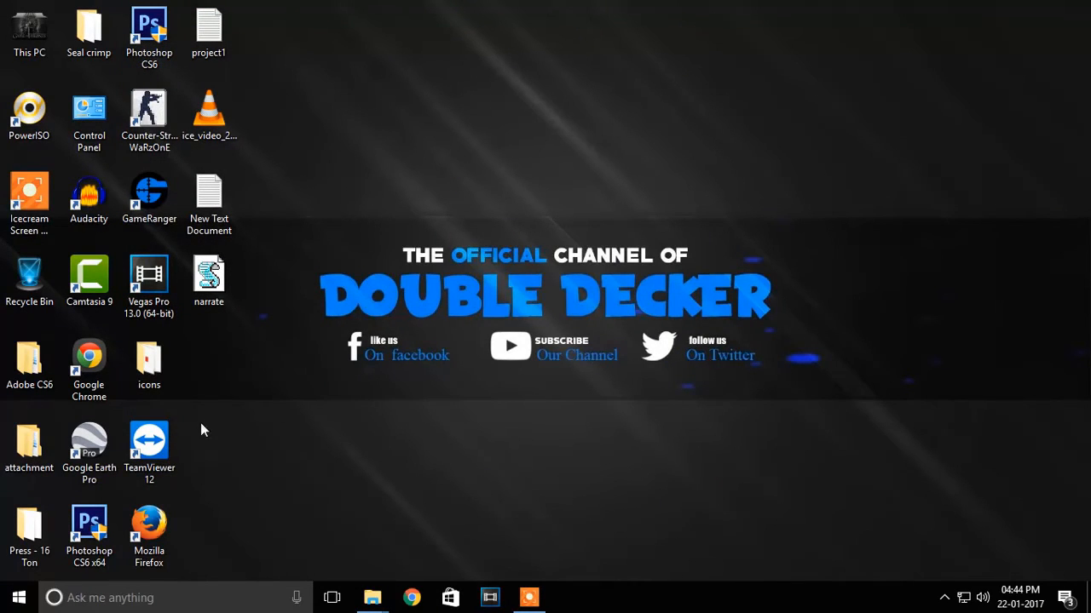
Step: Bring up the Start menu power options to restart the PC
{"action": "left_click", "coordinate": [19, 596]}
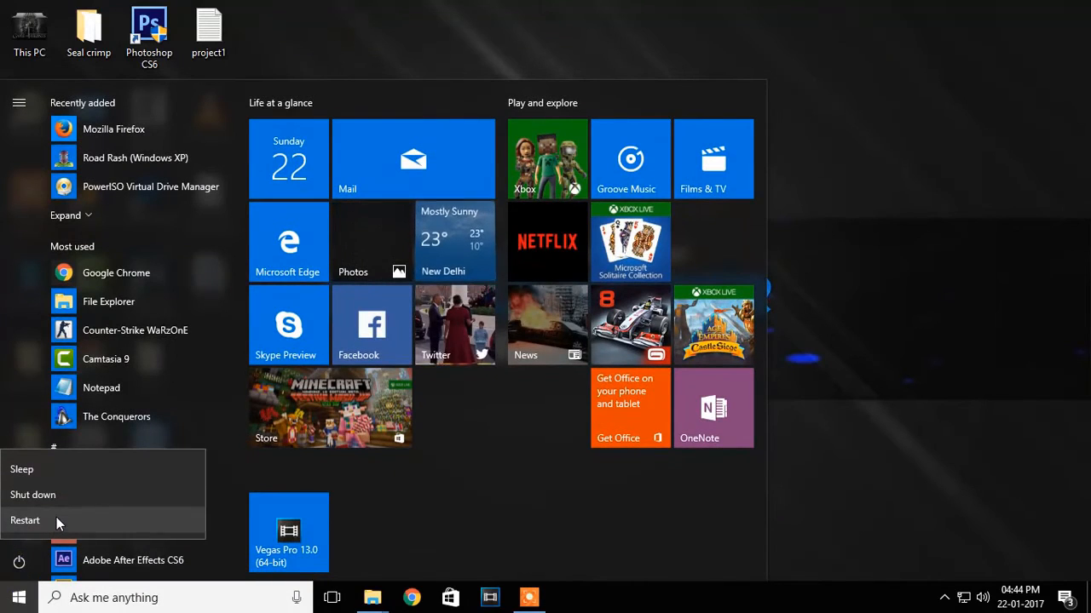
{"action": "mouse_move", "coordinate": [24, 520]}
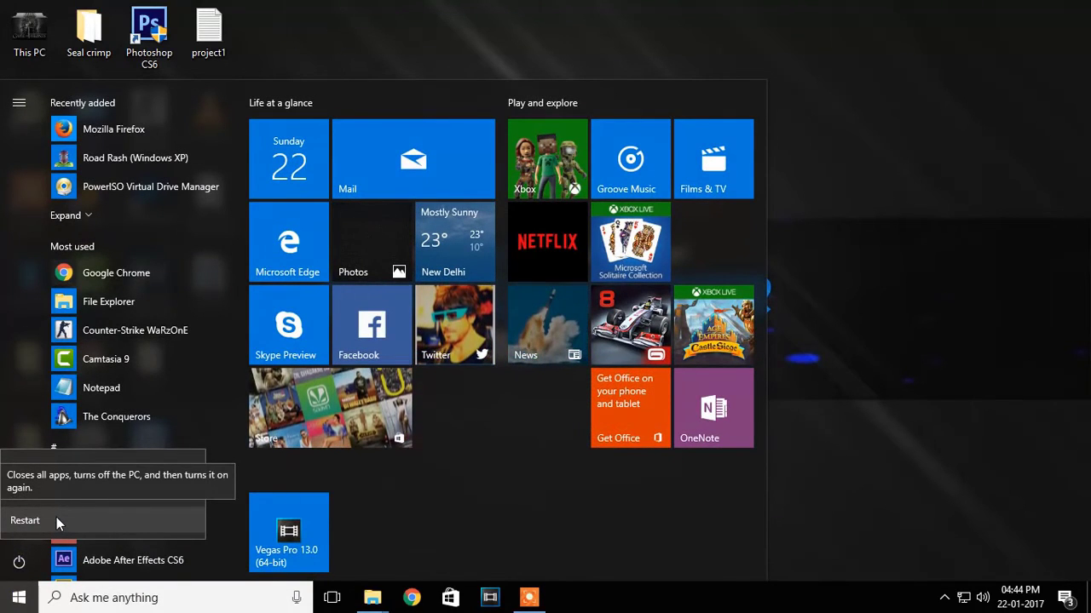